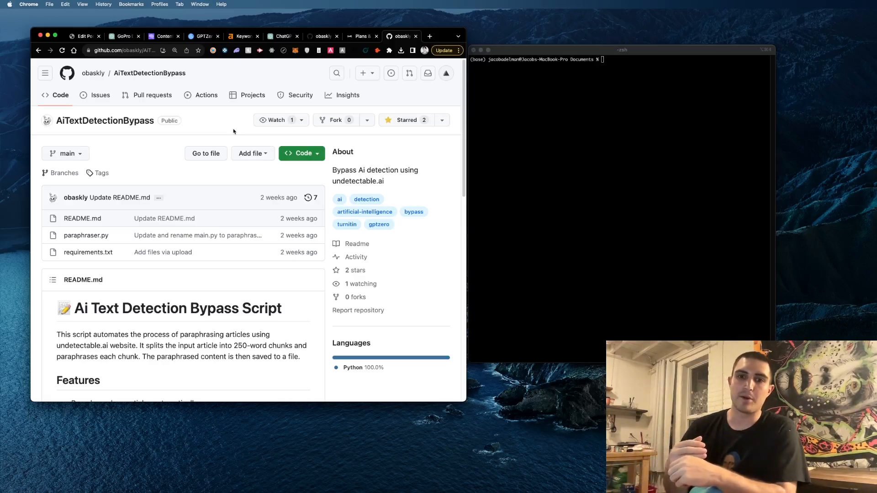
pyautogui.moveTo(238, 131)
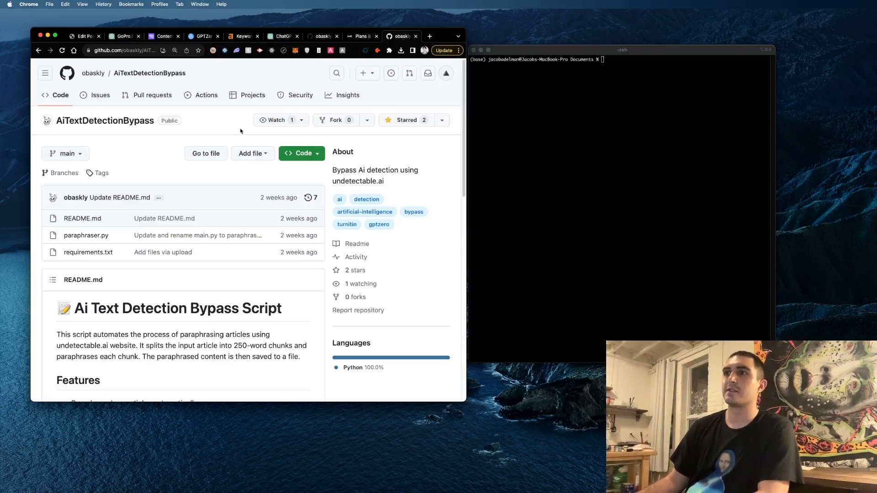
# Show the AiTextDetectionBypass repository's clone options with its HTTPS URL.
pyautogui.click(301, 153)
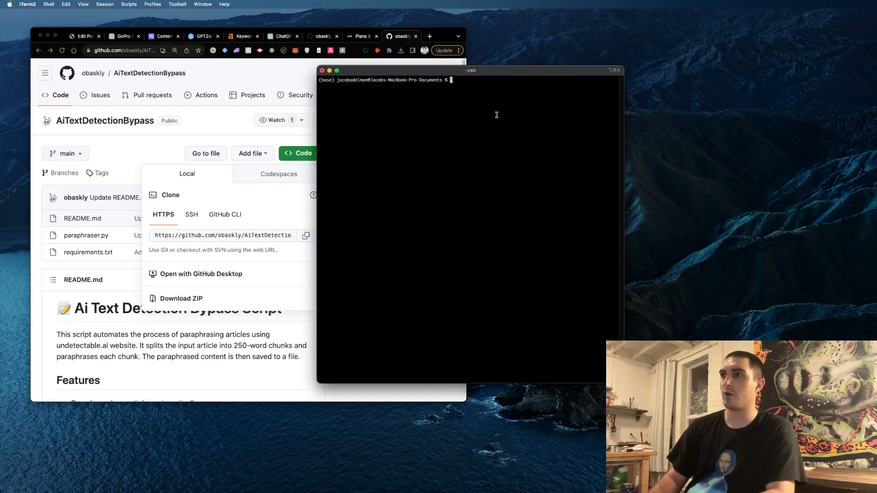
# Git clone obaskly/AiTextDetectionBypass into ai-detection-bypass-3 and cd into it.
pyautogui.write('git clone https://github.com/obaskly/AiTextDetectionBypass.git')
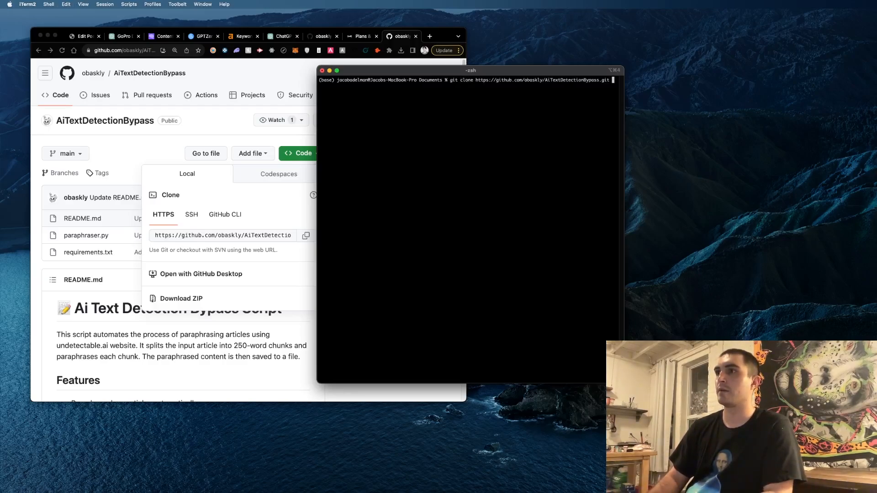
pyautogui.write('ai-detection-bypass-3')
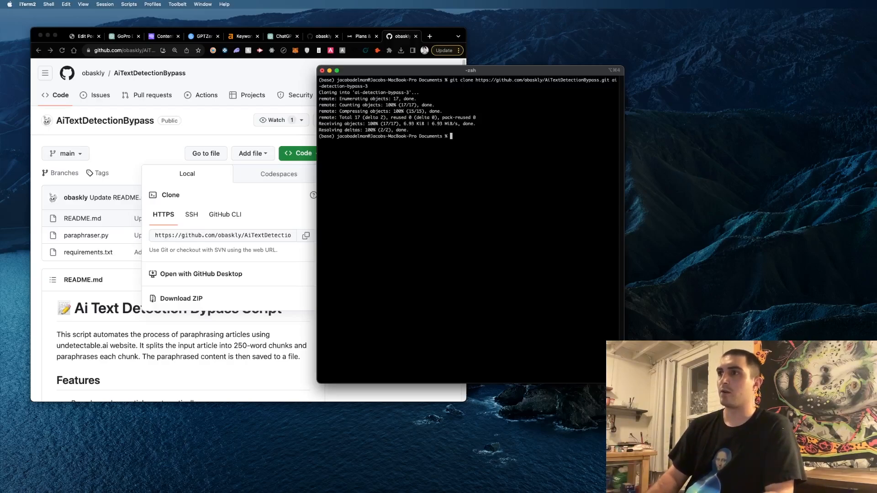
pyautogui.write('cd')
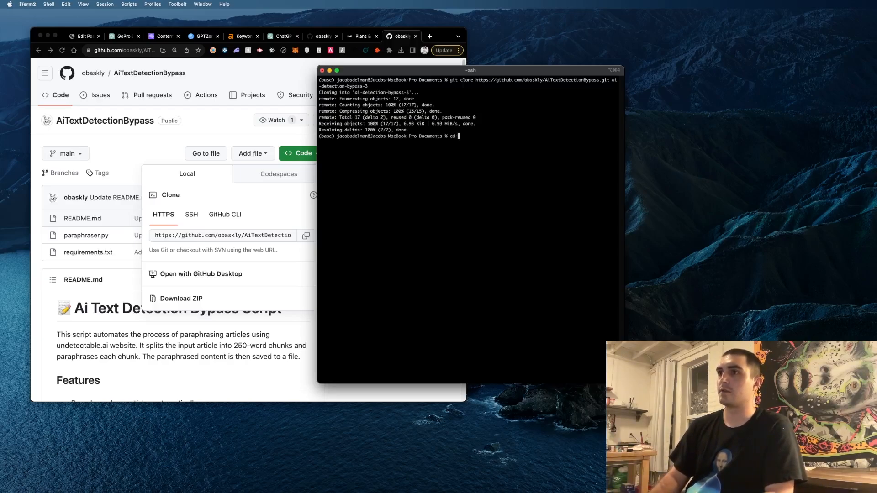
pyautogui.write('ai-detection-bypass')
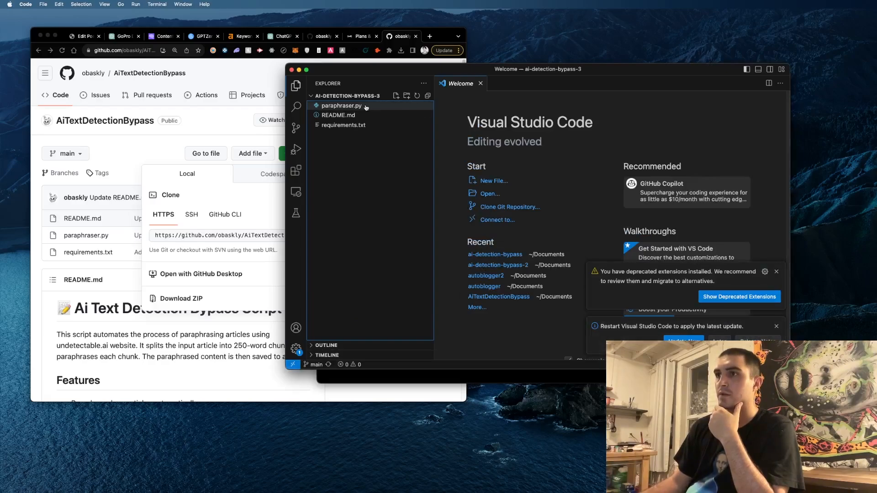
# View paraphraser.py's code in the Visual Studio Code editor.
pyautogui.click(341, 105)
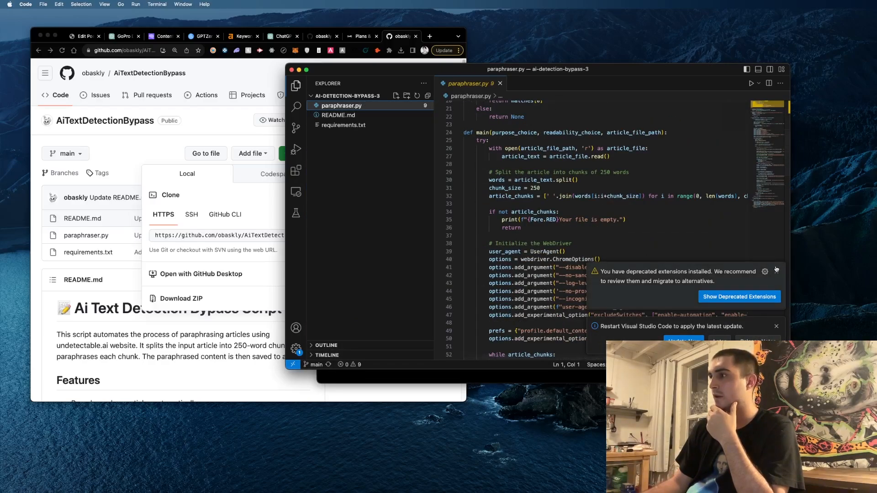
pyautogui.scroll(-3)
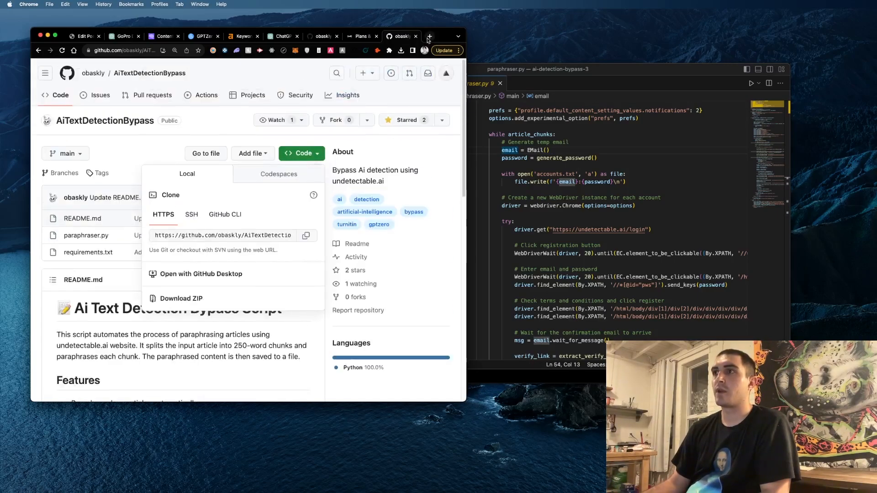
# Review undetectable.ai pricing with the Monthly plan at 380,000 words for $209/mo.
pyautogui.click(429, 37)
pyautogui.write('undetectable.ai')
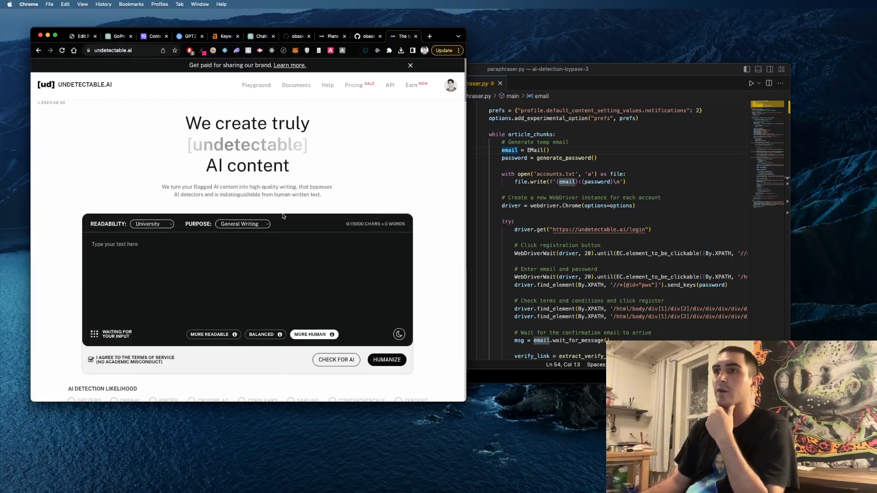
pyautogui.moveTo(364, 134)
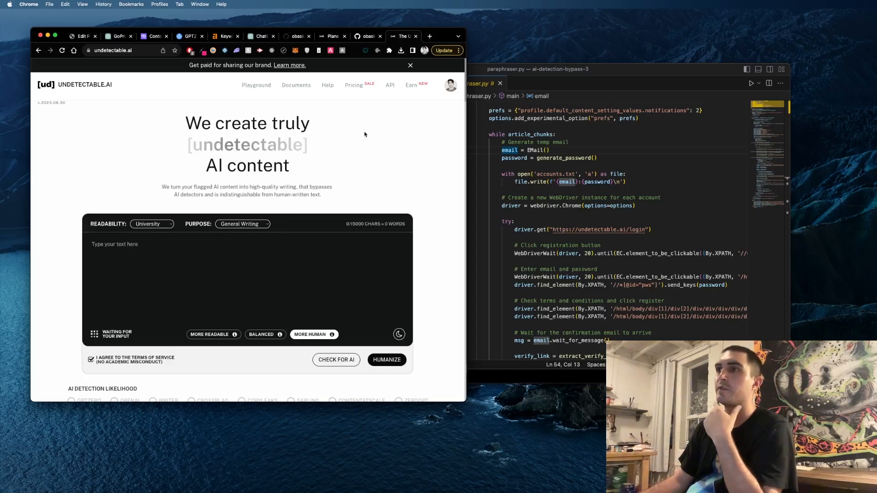
pyautogui.click(352, 85)
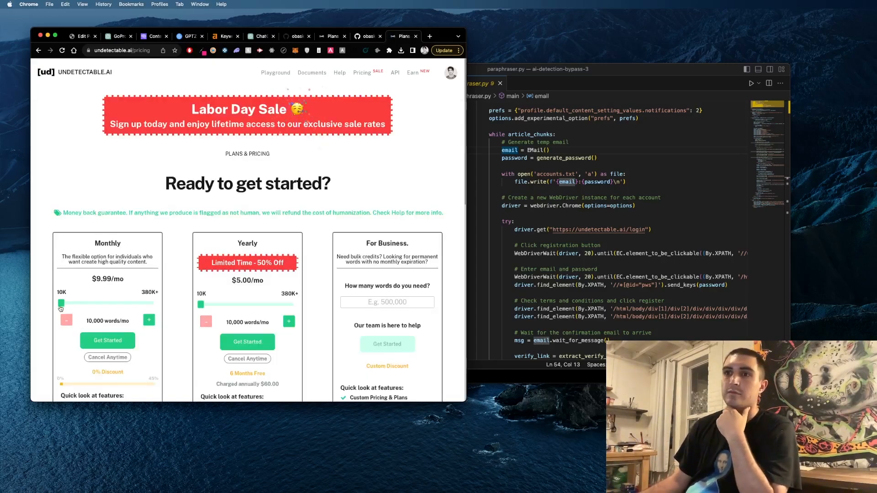
pyautogui.moveTo(61, 303); pyautogui.dragTo(140, 294)
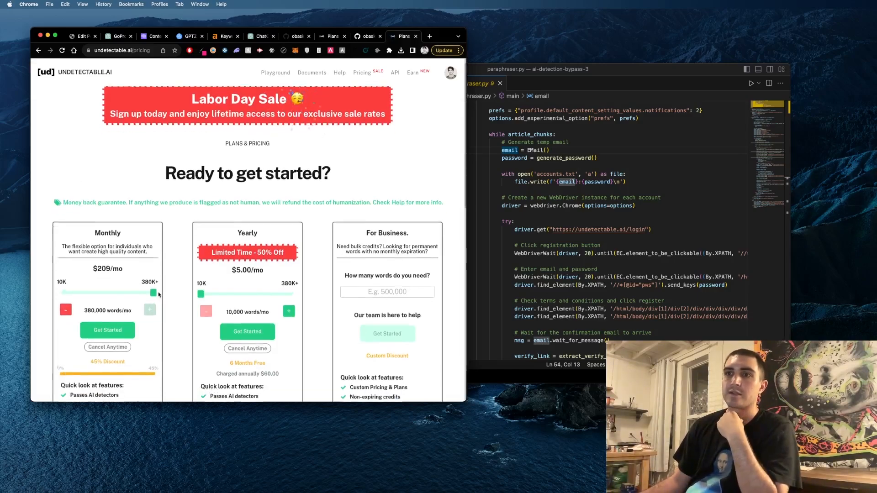
pyautogui.scroll(-3)
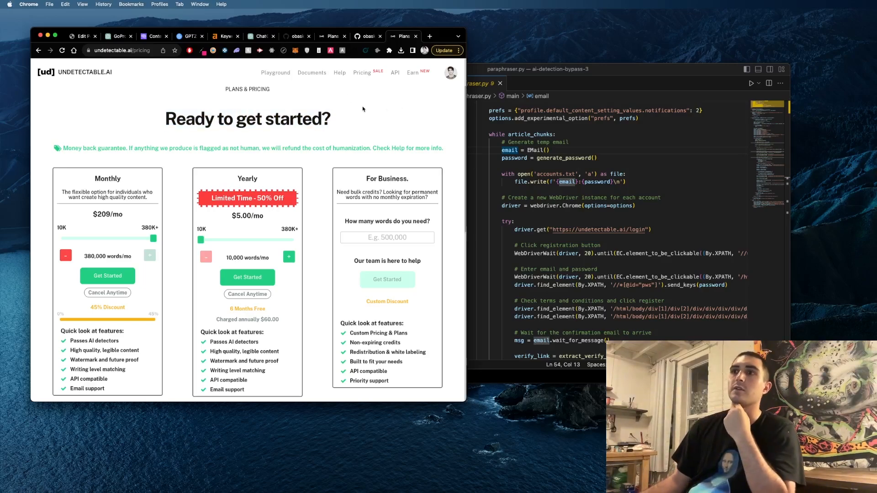
pyautogui.moveTo(376, 105)
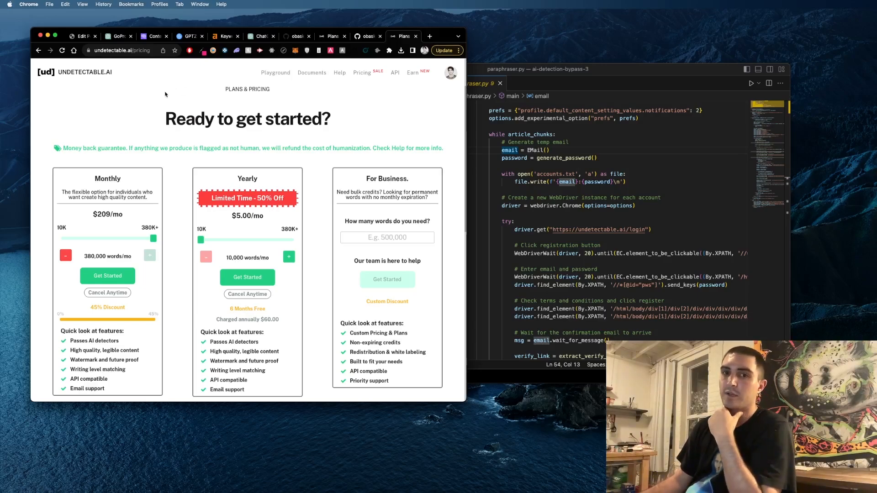
pyautogui.moveTo(176, 101)
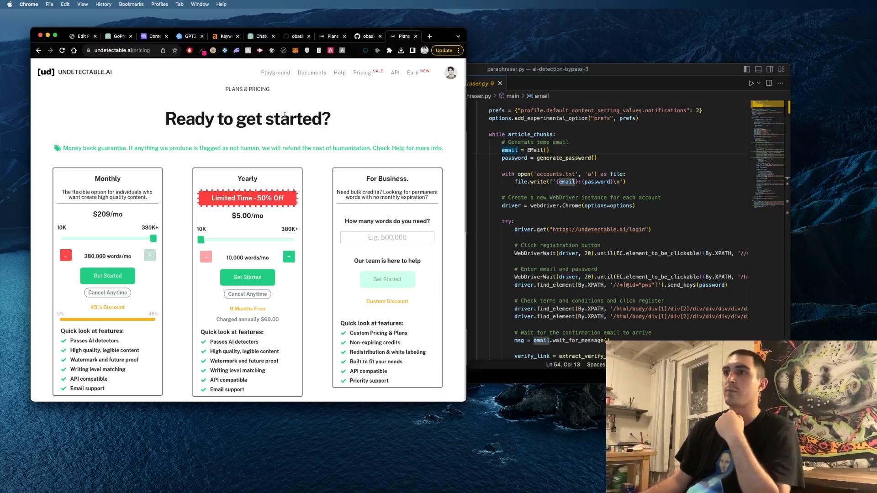
# Return to VS Code with a terminal in ai-detection-bypass-3.
pyautogui.doubleClick(71, 148)
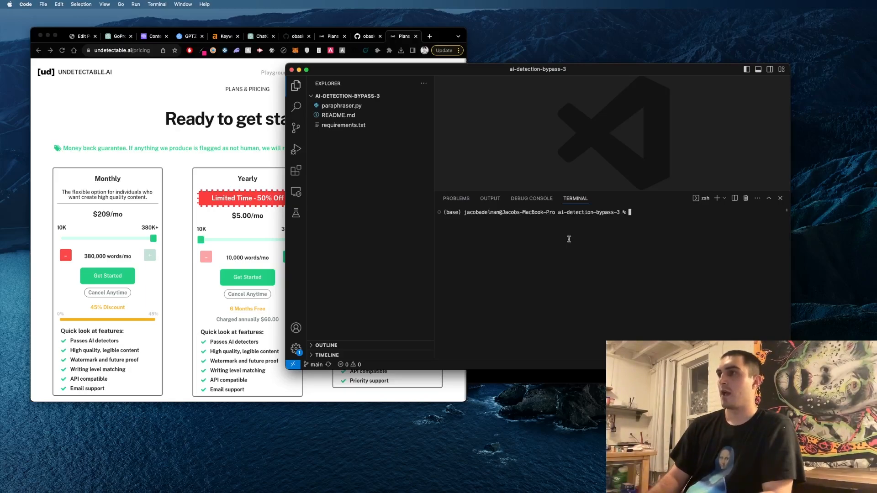
# Create and activate conda env bypass, then pip install requirements.txt into it.
pyautogui.write('c')
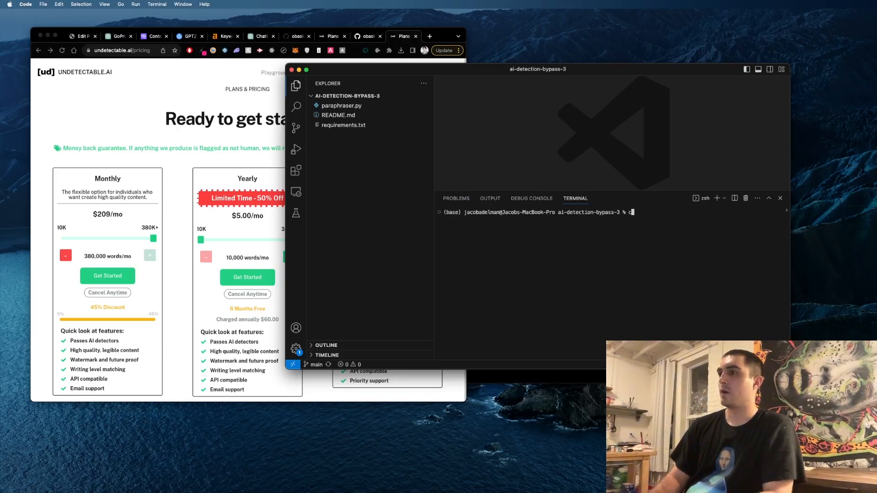
pyautogui.write('onda create -n "')
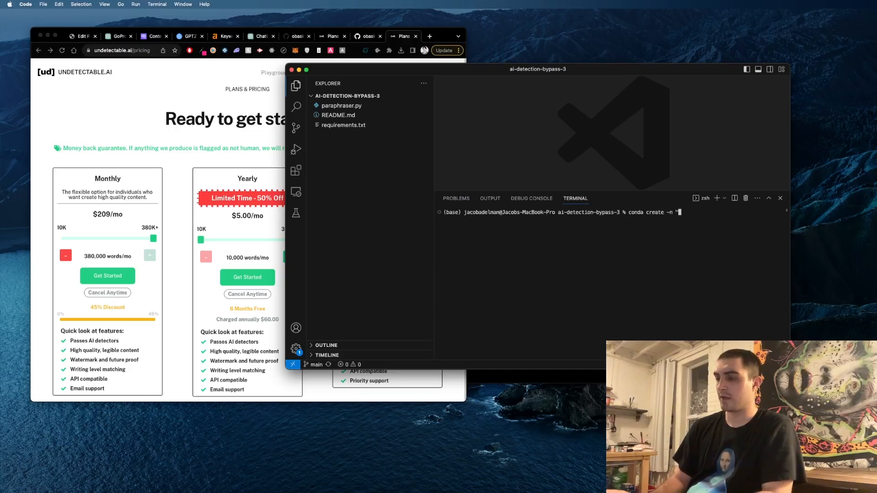
pyautogui.write('bypass"')
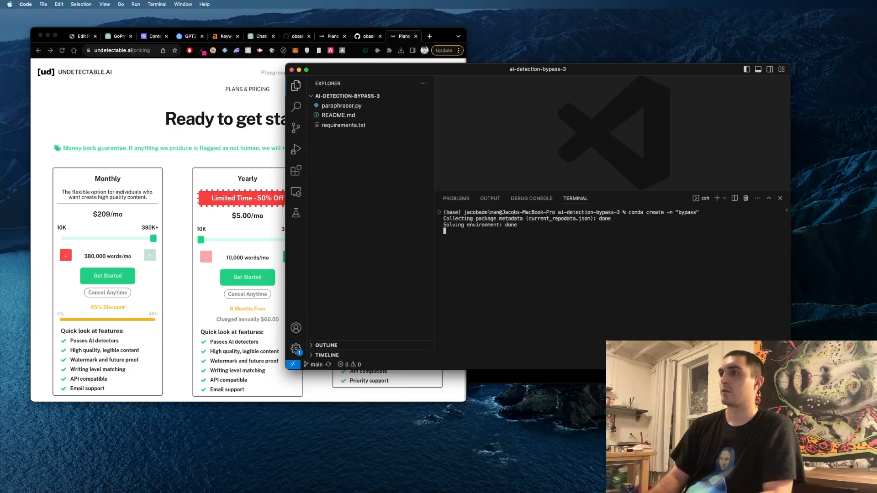
pyautogui.write('y')
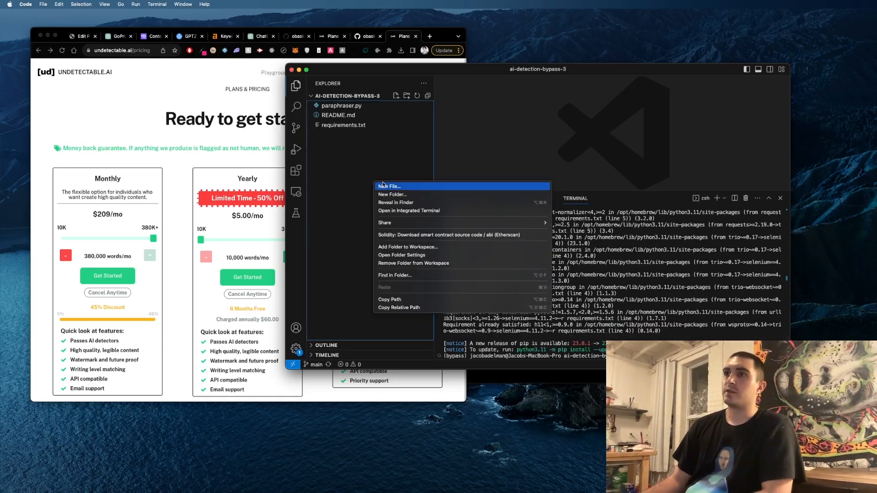
# Create article.txt in the project holding the drone article text.
pyautogui.click(390, 186)
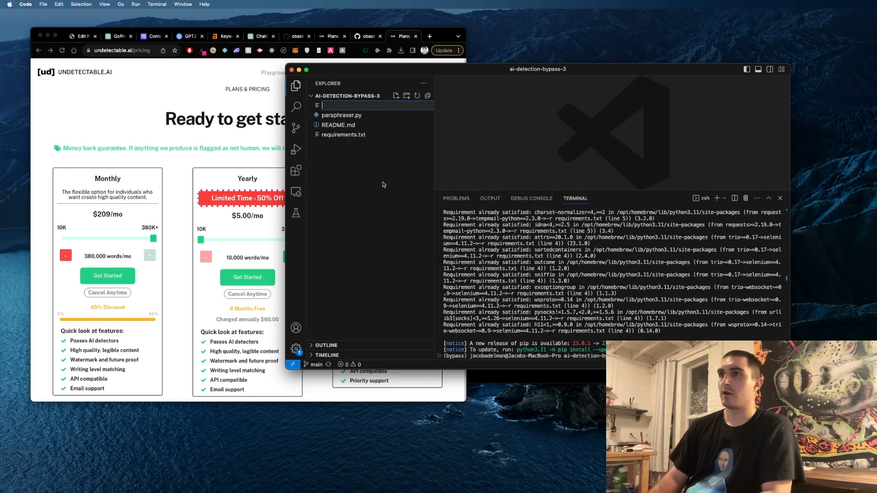
pyautogui.write('article.txt')
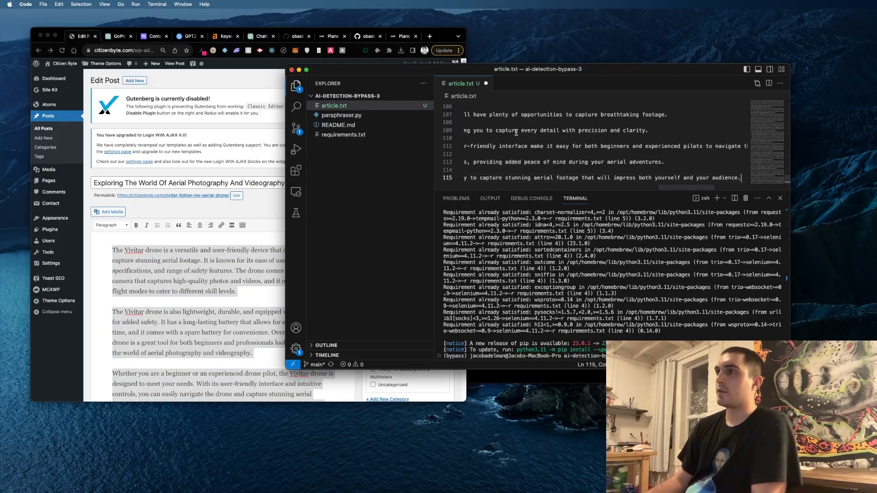
pyautogui.doubleClick(526, 131)
pyautogui.write('python3 paraphraser.py')
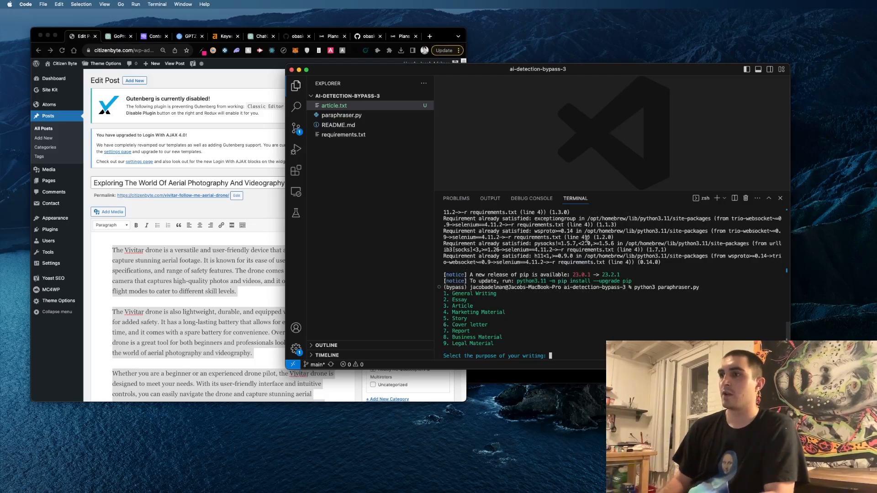
# Answer paraphraser.py's prompts with 3 for Article purpose and 2 for Marketing readability.
pyautogui.write('3')
pyautogui.write('2')
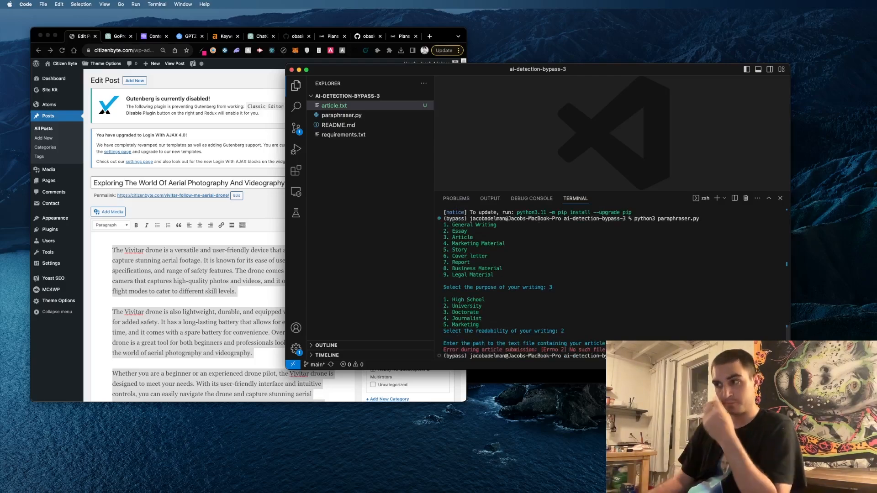
pyautogui.moveTo(609, 313)
pyautogui.write('python3 paraphraser.py')
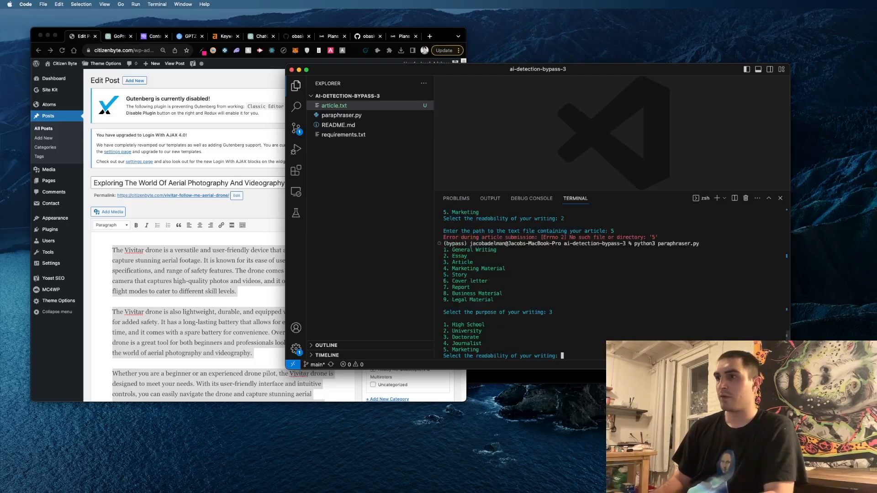
pyautogui.write('2')
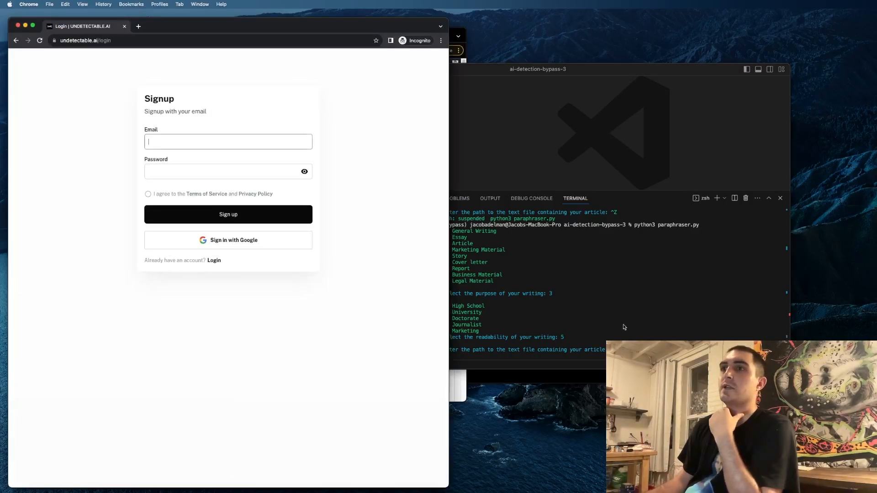
# Give the script article.txt as the path so it submits the article to undetectable.ai.
pyautogui.click(228, 214)
pyautogui.write('article.txt')
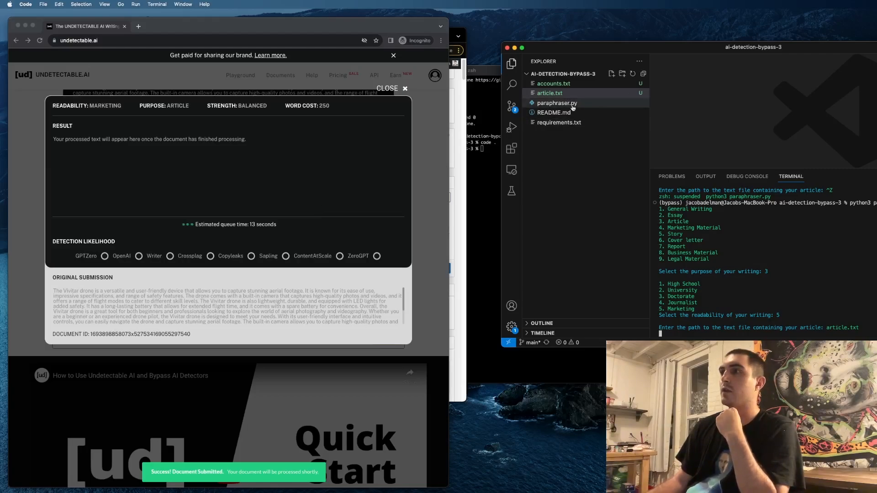
pyautogui.moveTo(557, 103)
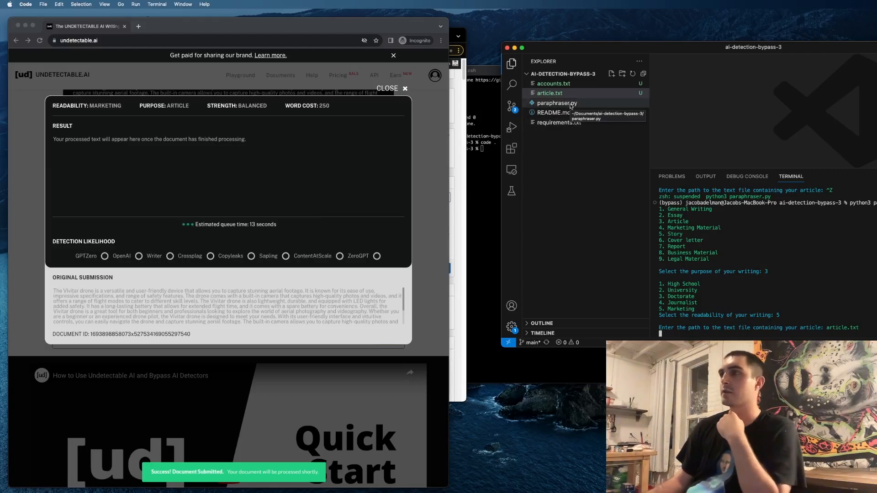
pyautogui.moveTo(309, 135)
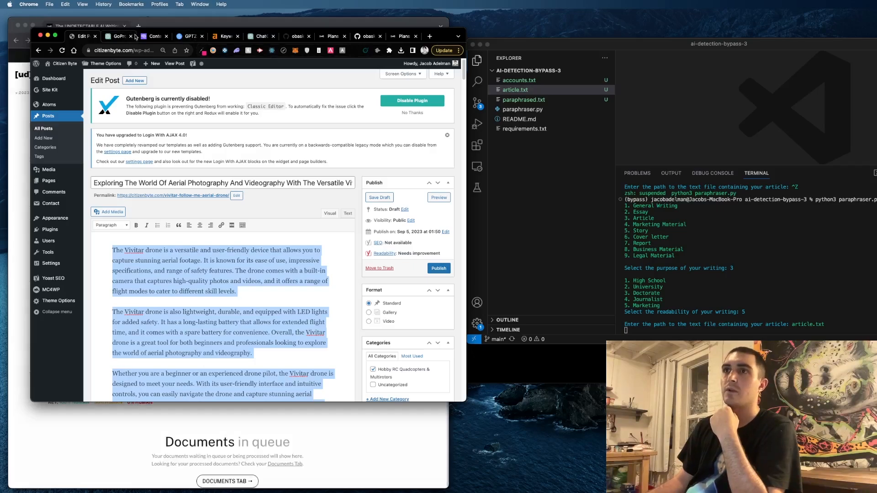
# Check the paraphrased article's Originality.ai score: 60% Original, 40% AI.
pyautogui.click(152, 36)
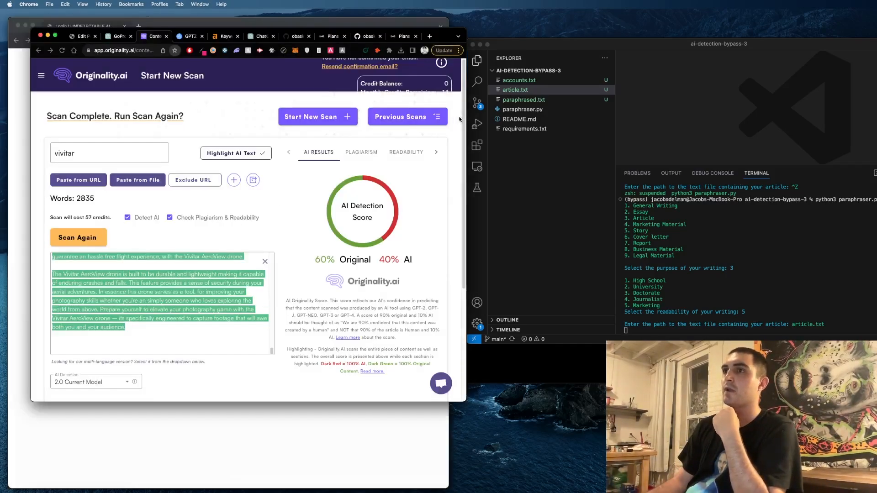
pyautogui.click(190, 35)
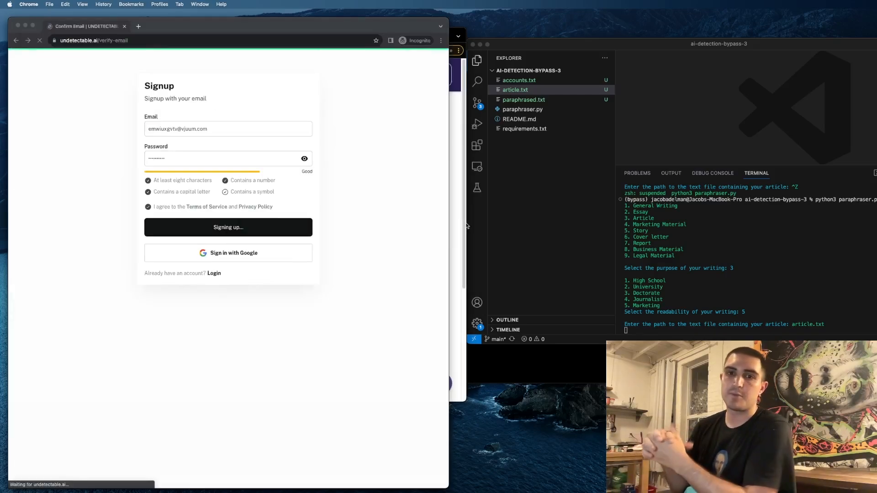
# Submit the article for processing from the new Undetectable.ai account window.
pyautogui.click(227, 227)
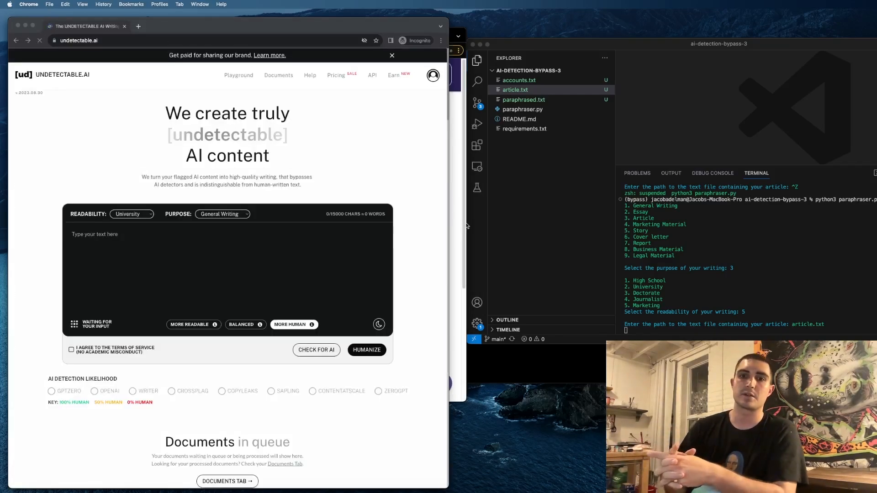
pyautogui.click(366, 350)
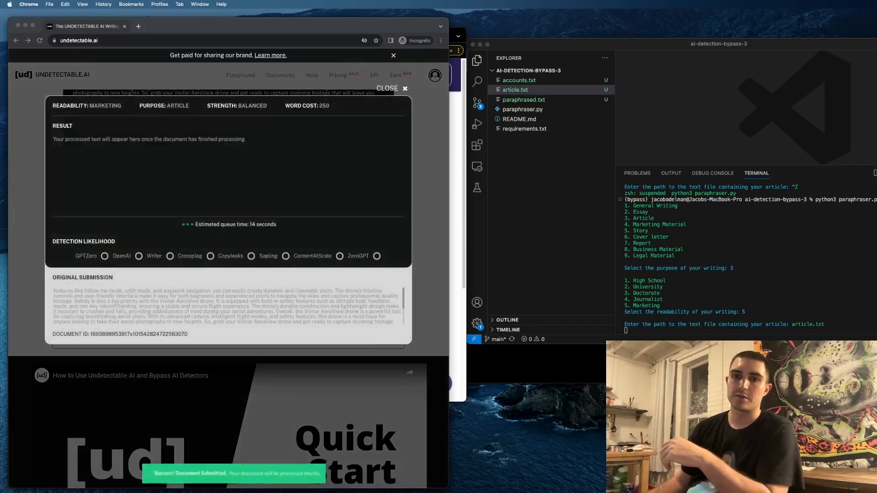